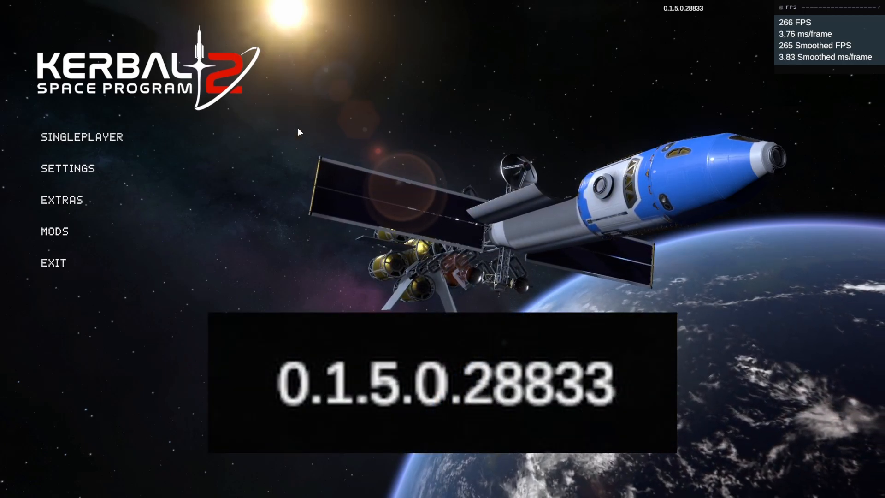
{"action": "mouse_move", "coordinate": [82, 136]}
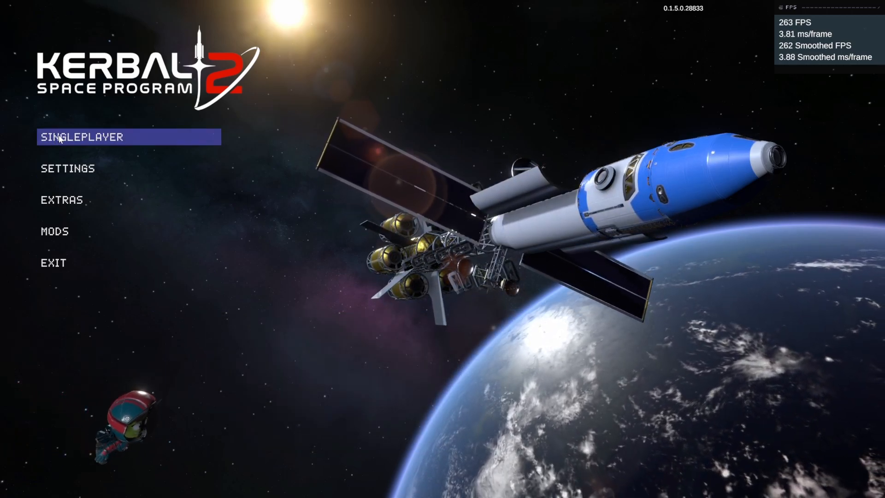
Load a save from the It's Zeph singleplayer campaign into the Vehicle Assembly Building
{"action": "left_click", "coordinate": [82, 136]}
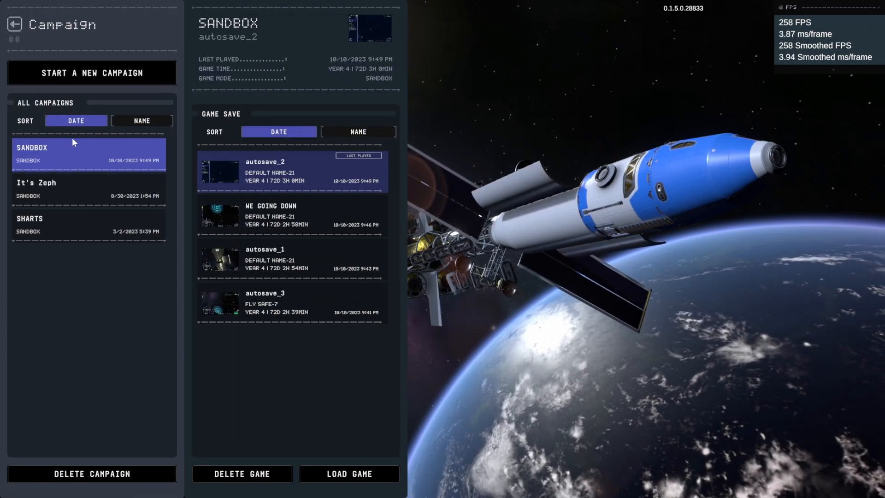
{"action": "left_click", "coordinate": [87, 190]}
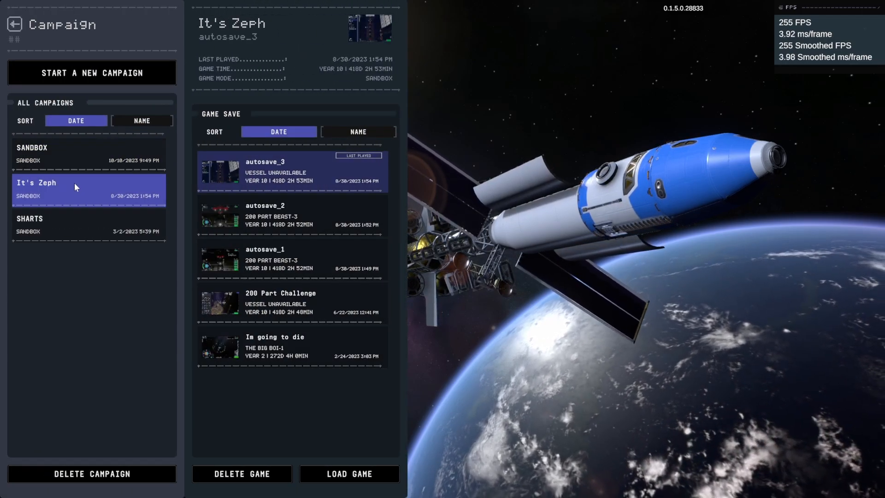
{"action": "left_click", "coordinate": [348, 473]}
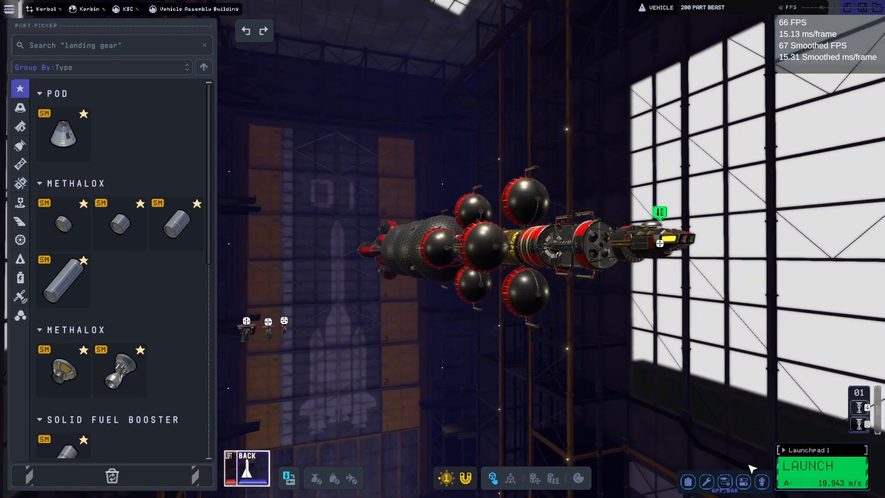
{"action": "mouse_move", "coordinate": [687, 482]}
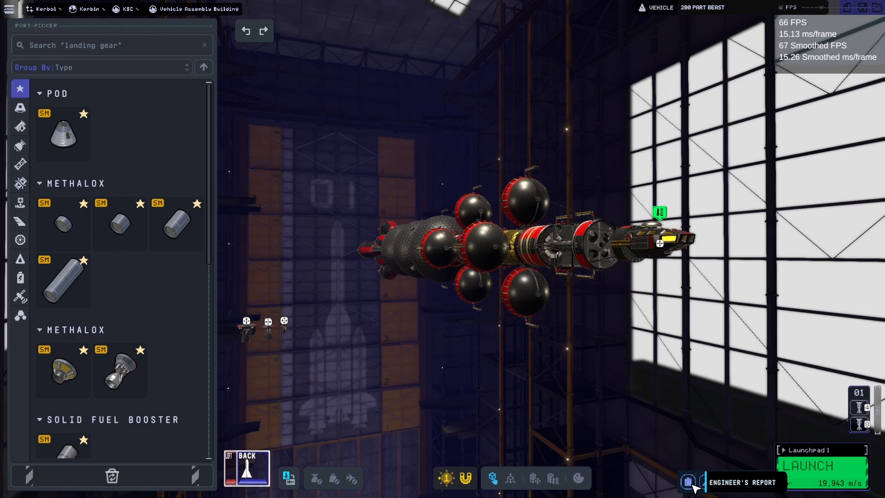
{"action": "left_click", "coordinate": [688, 482]}
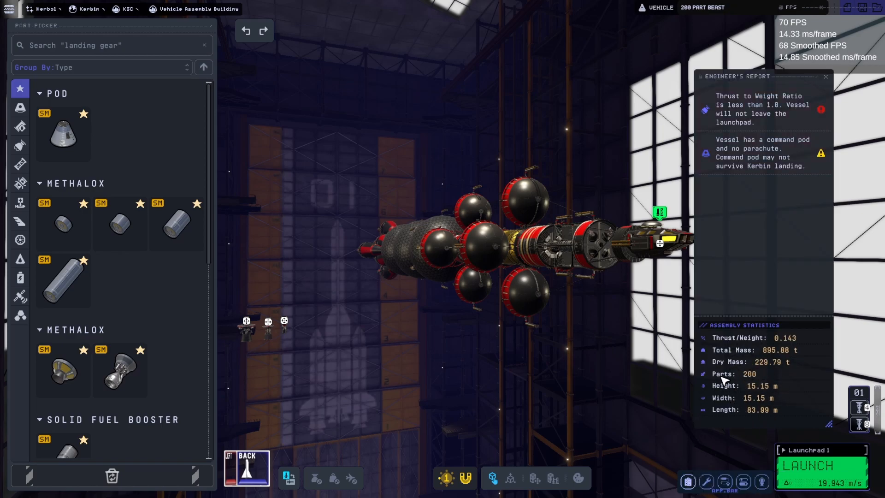
{"action": "mouse_move", "coordinate": [587, 377]}
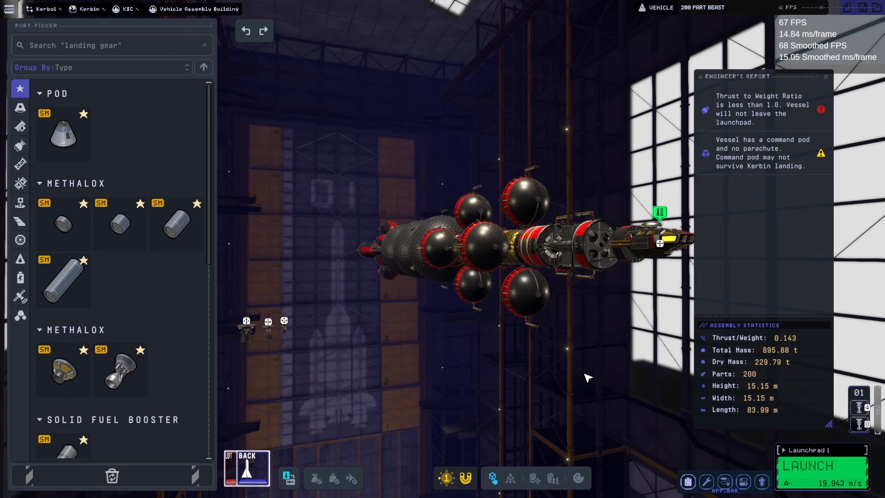
{"action": "mouse_move", "coordinate": [695, 459]}
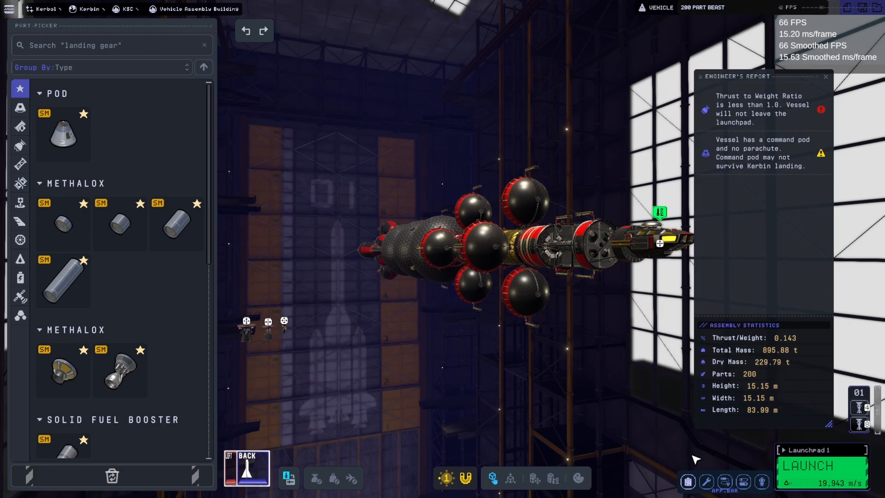
{"action": "mouse_move", "coordinate": [688, 481]}
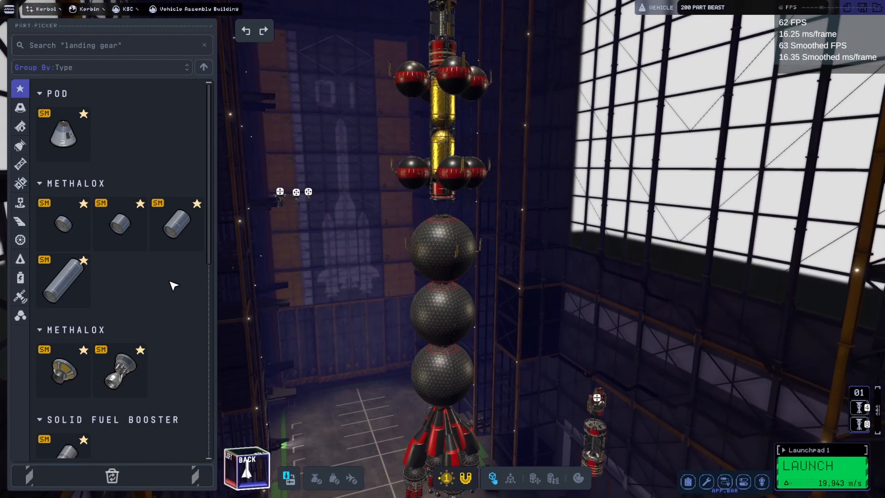
List the Engines category parts while the 200 PART BEAST stays at 200 parts
{"action": "left_click", "coordinate": [20, 106]}
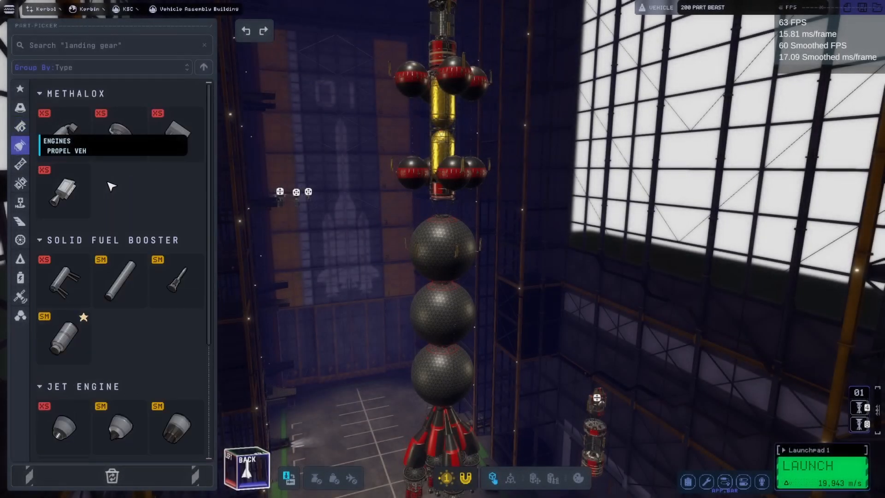
{"action": "left_click", "coordinate": [809, 465]}
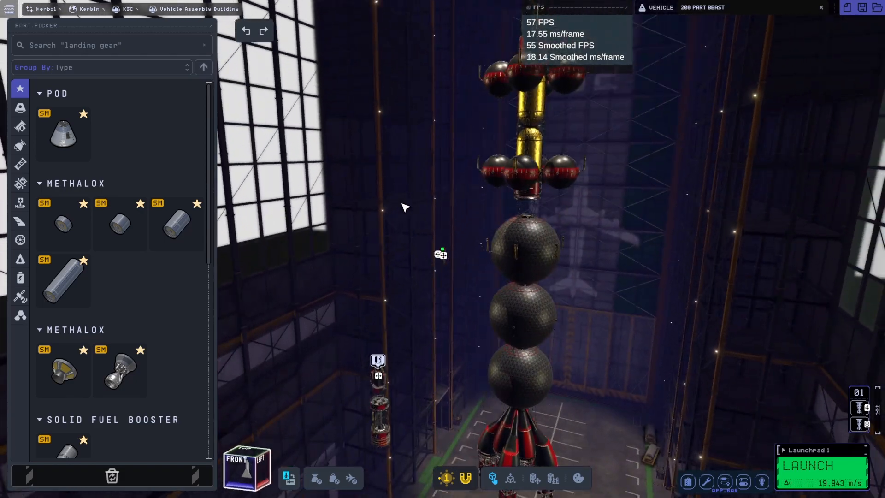
Browse heat shield, communication and generator categories down to the GRFN-250 grid fin
{"action": "left_click", "coordinate": [20, 258]}
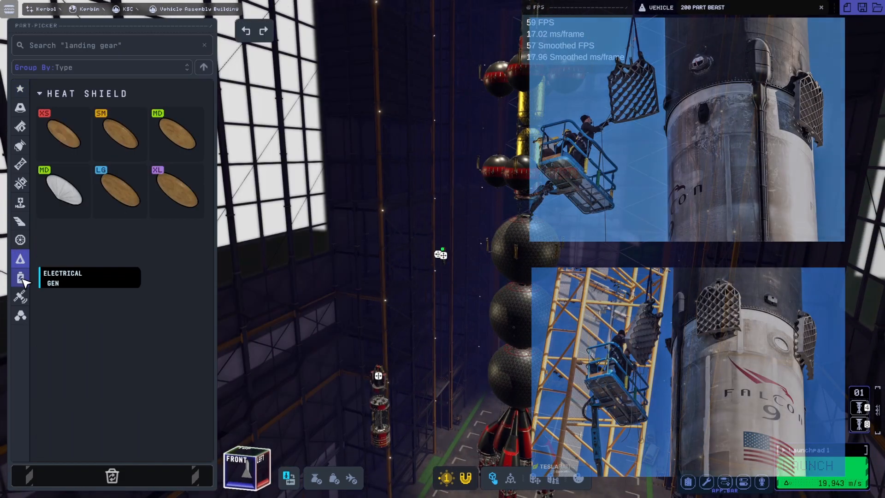
{"action": "left_click", "coordinate": [19, 298]}
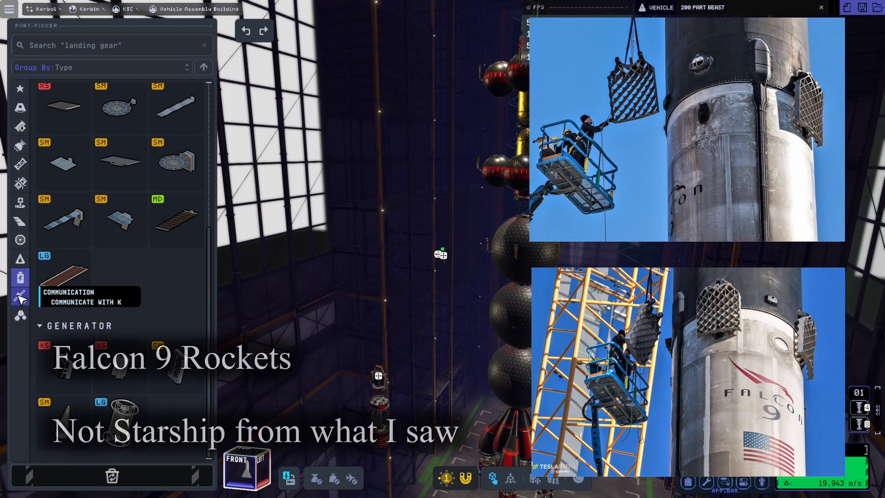
{"action": "scroll", "scroll_direction": "down", "scroll_amount": 3}
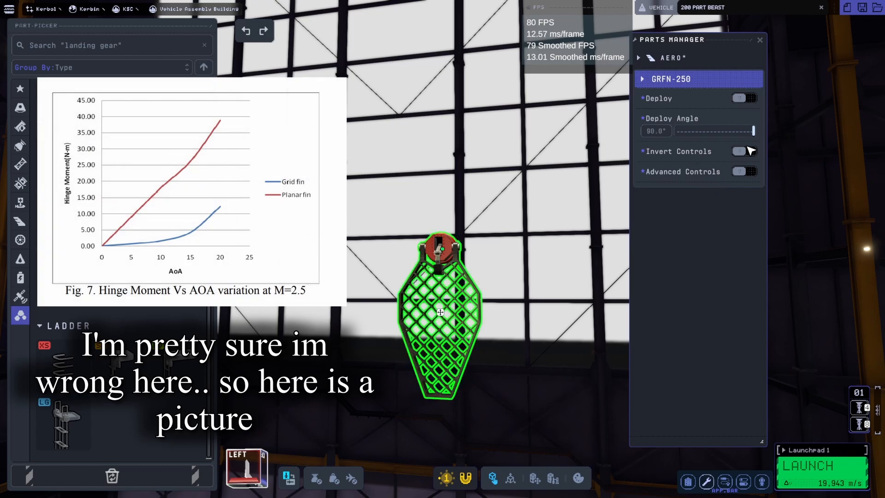
Toggle Deploy on then off for GRFN-250, deploy GRFN-125, and reselect GRFN-250
{"action": "left_click", "coordinate": [744, 98]}
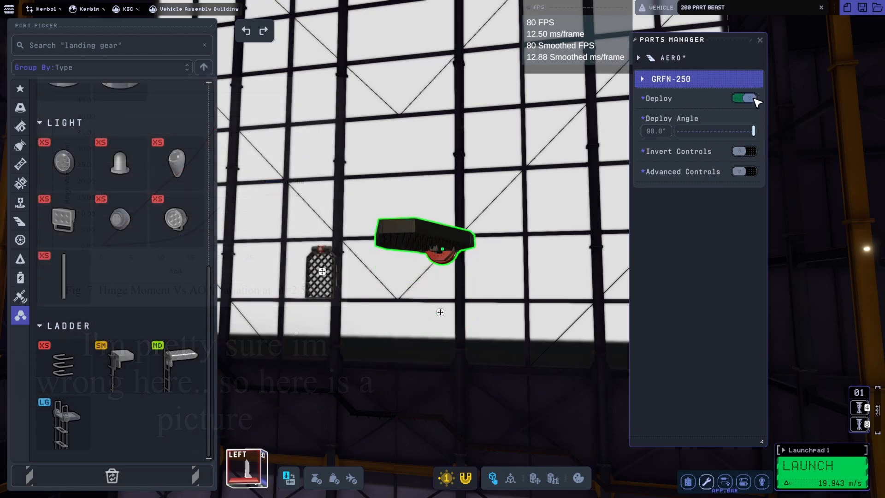
{"action": "left_click", "coordinate": [744, 98]}
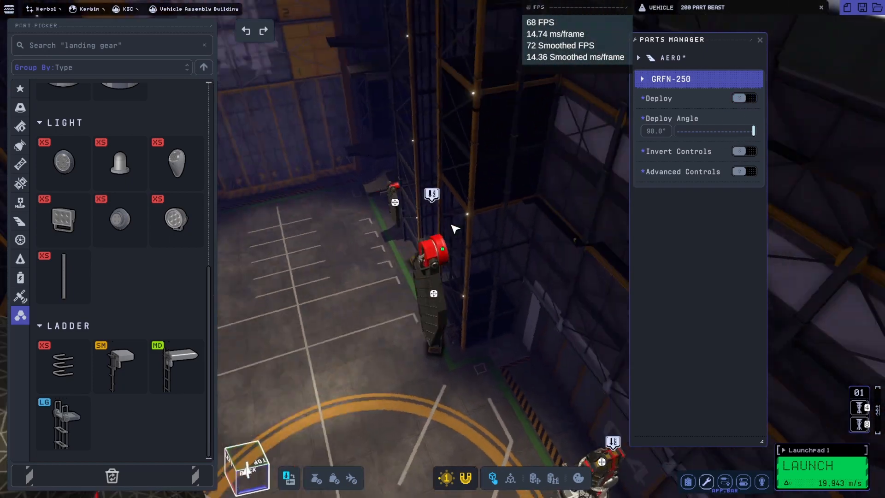
{"action": "left_click", "coordinate": [743, 97]}
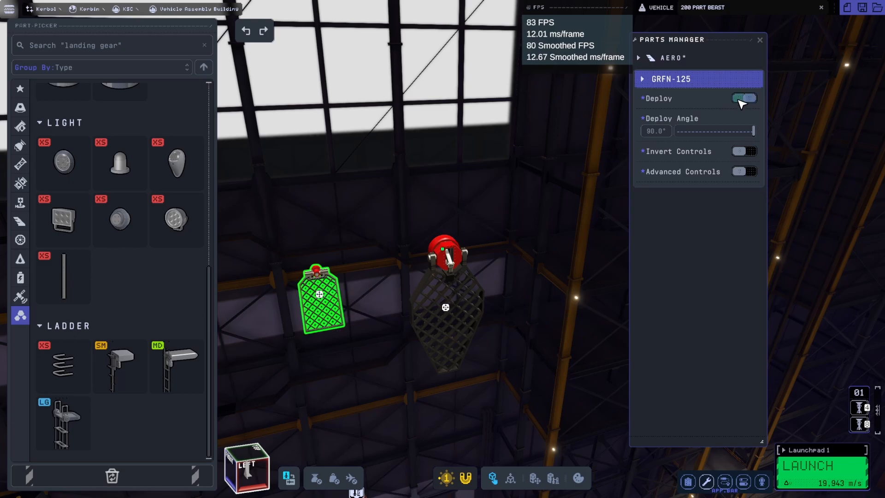
{"action": "left_click", "coordinate": [445, 307]}
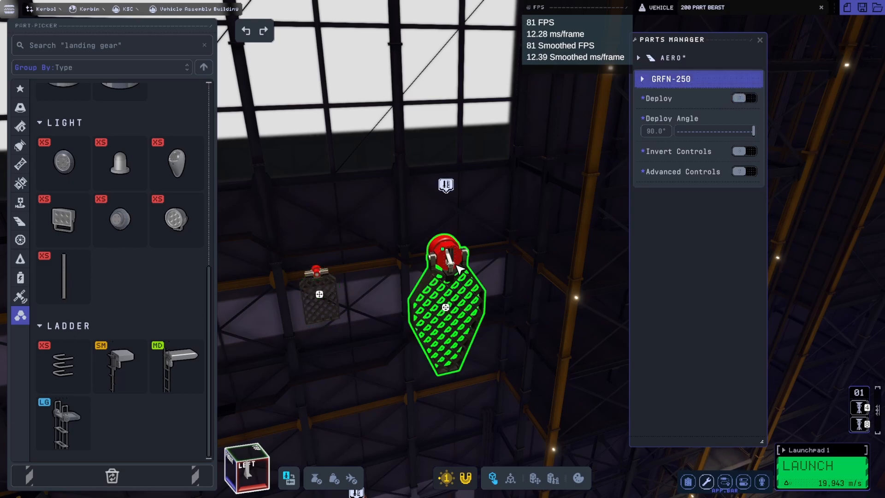